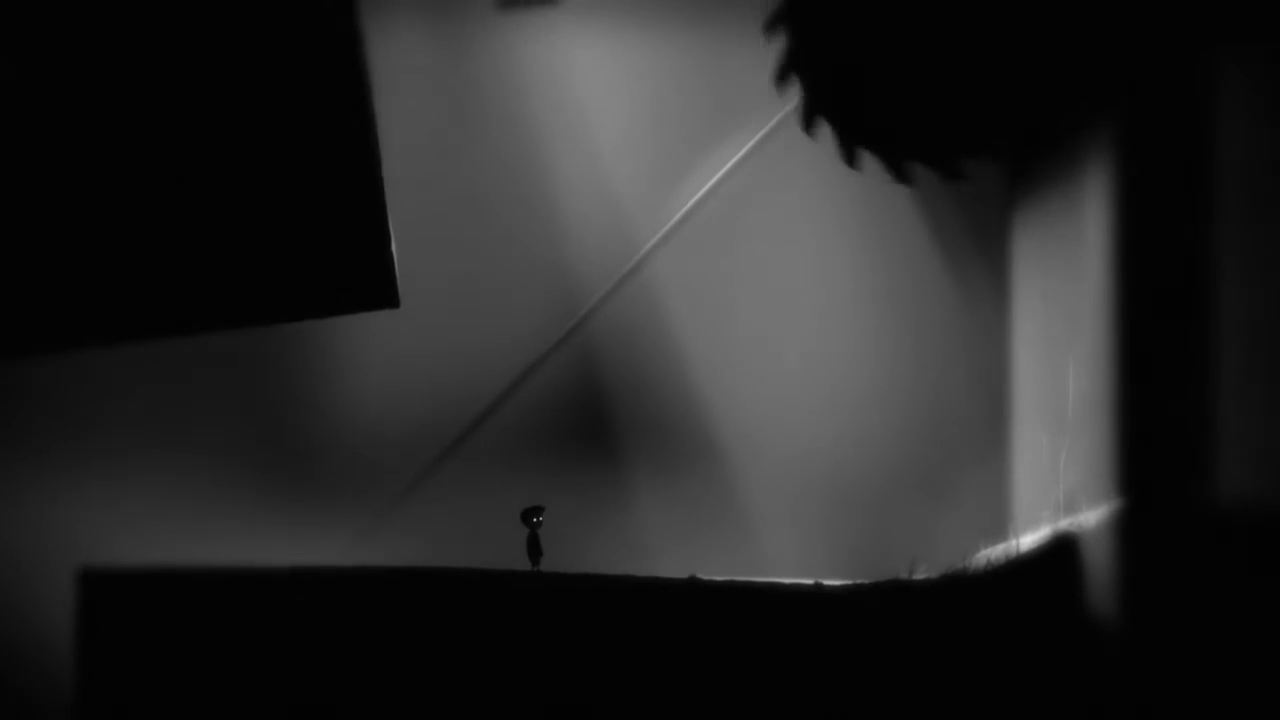
key("Right")
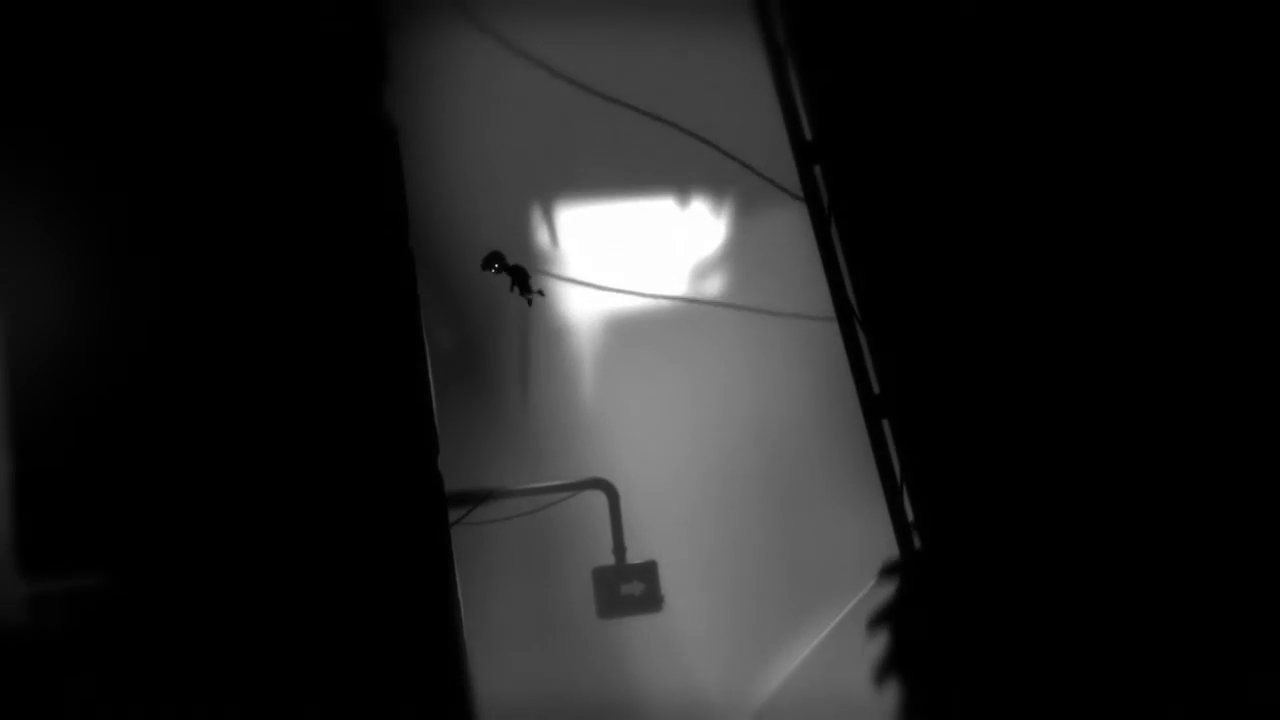
key("right")
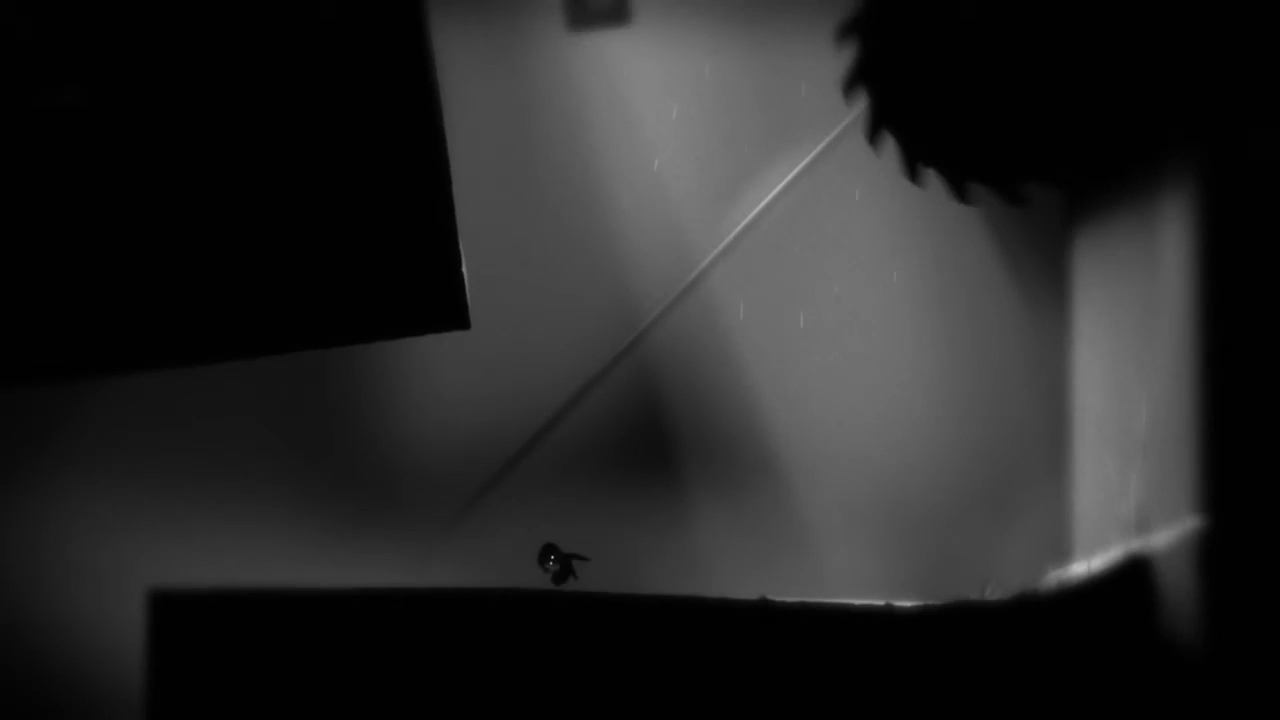